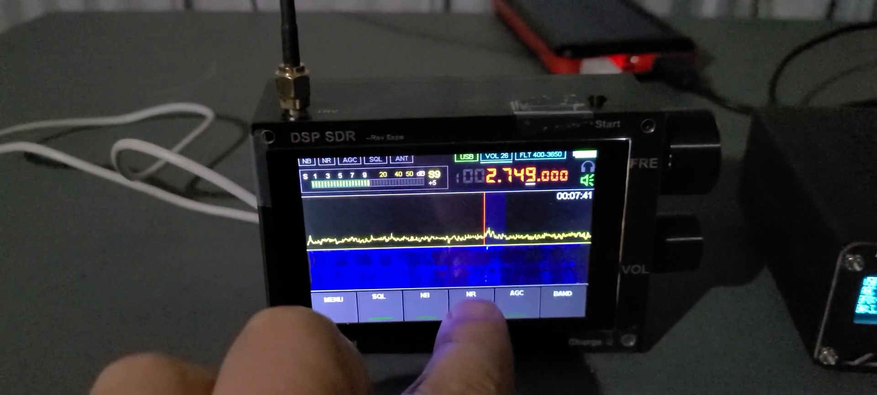
Switch on noise reduction (NR) while receiving 2.749 MHz USB
{"action": "left_click", "coordinate": [470, 290]}
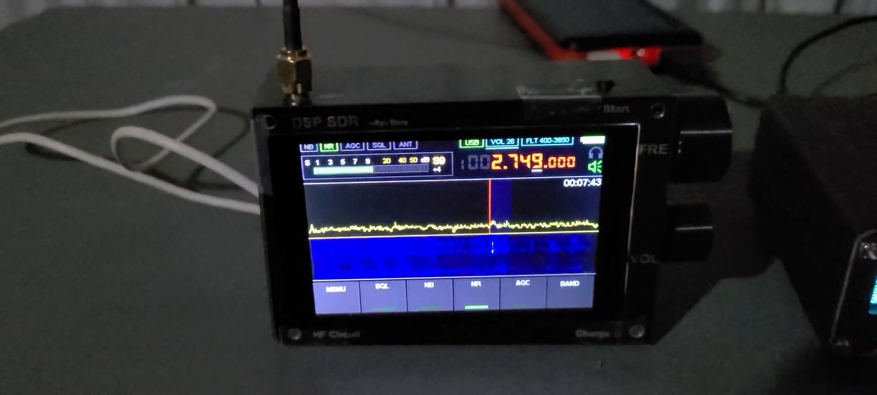